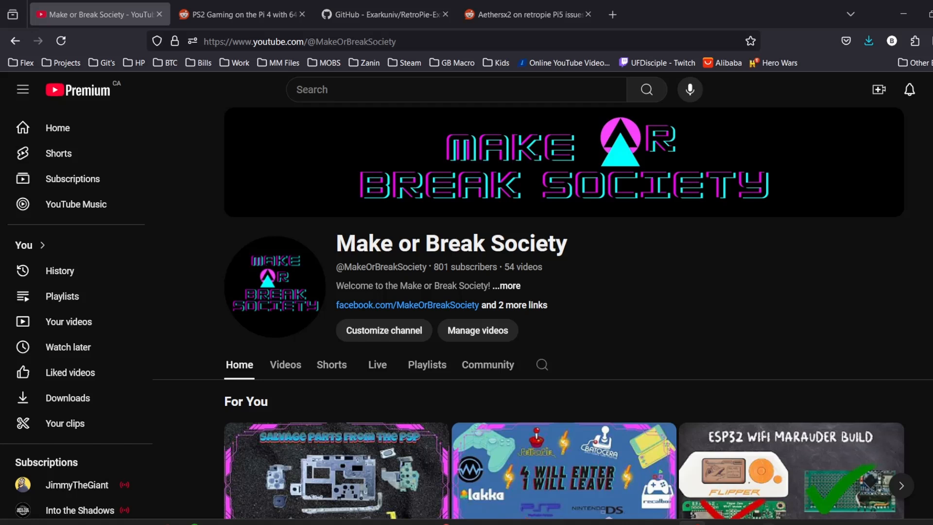
mouse_move(671, 342)
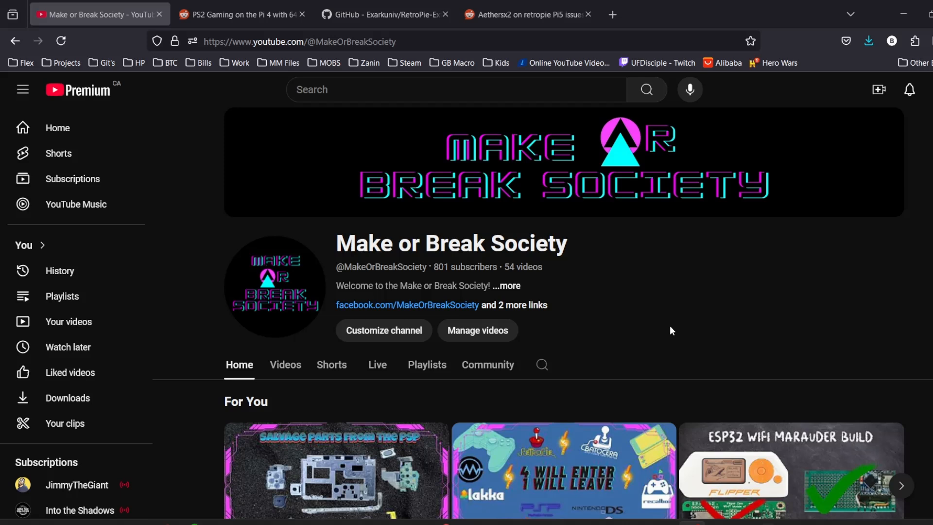
mouse_move(811, 291)
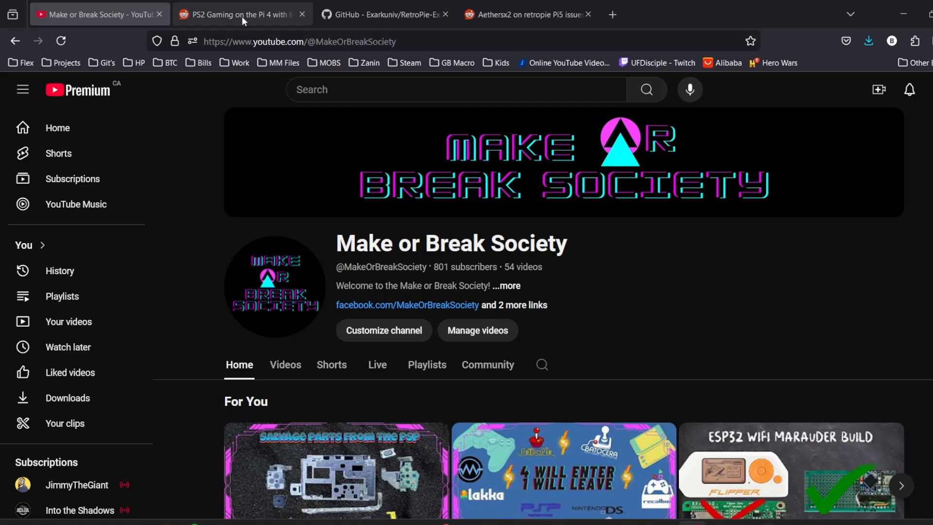
- Switch to the Reddit guide tab and read its caveats and overclock settings
left_click(242, 13)
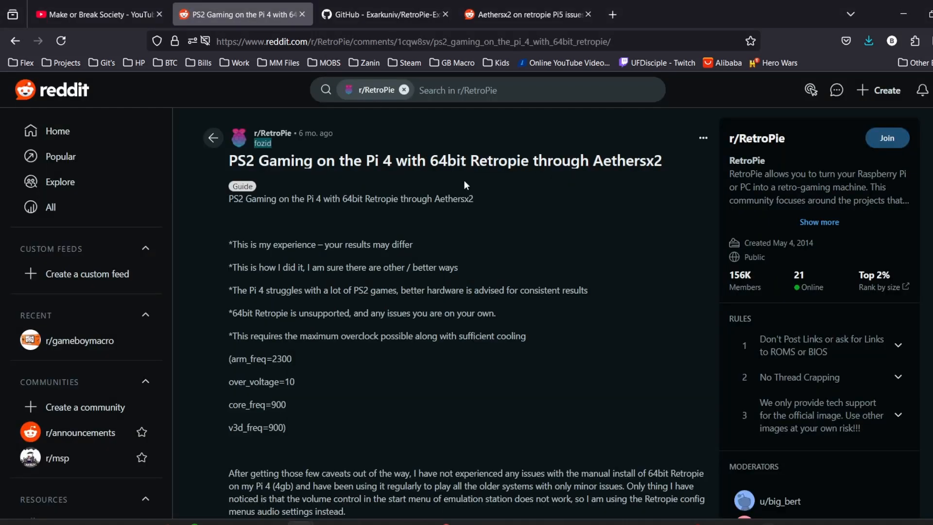
mouse_move(341, 177)
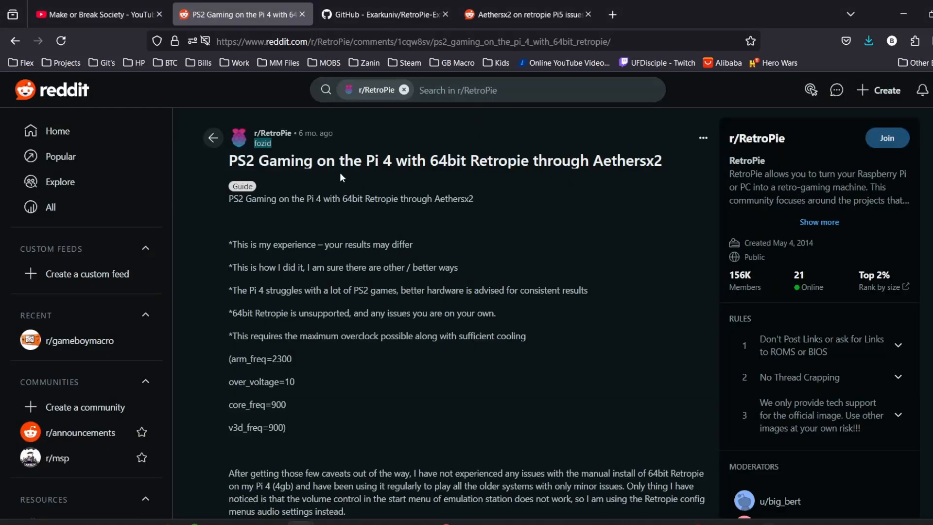
scroll("down", 3)
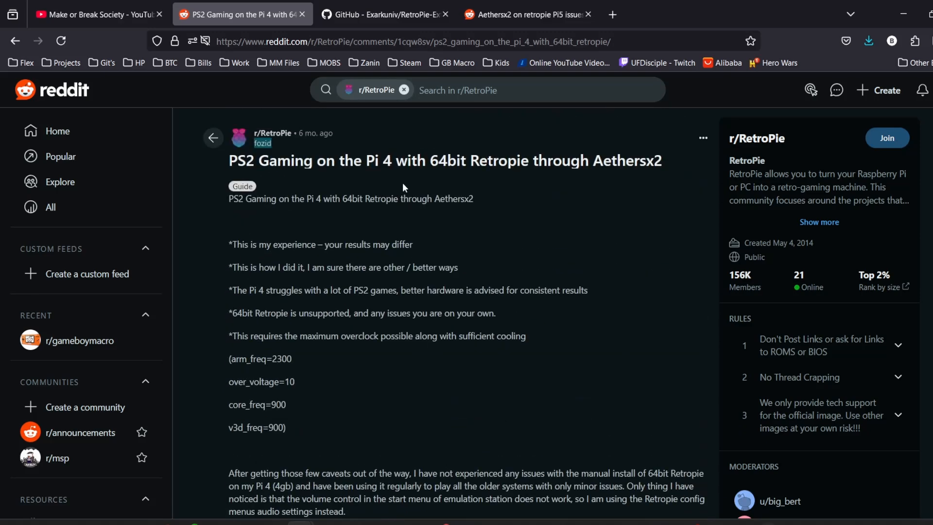
mouse_move(381, 13)
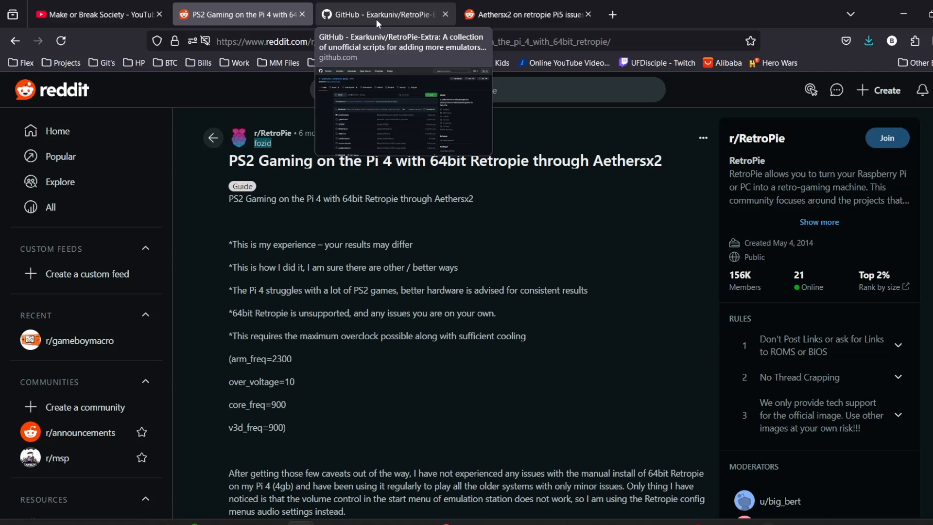
- Switch to the Exarkuniv/RetroPie-Extra GitHub tab and review its README
left_click(385, 14)
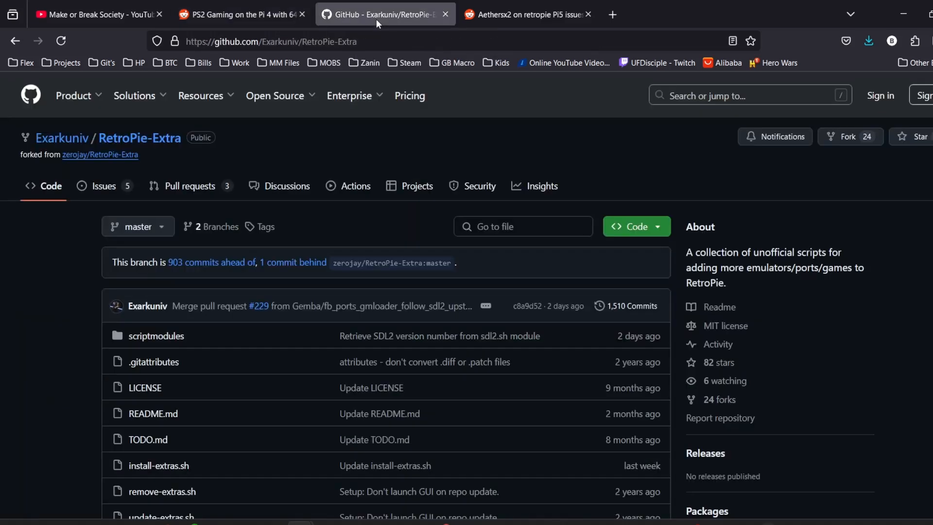
mouse_move(62, 137)
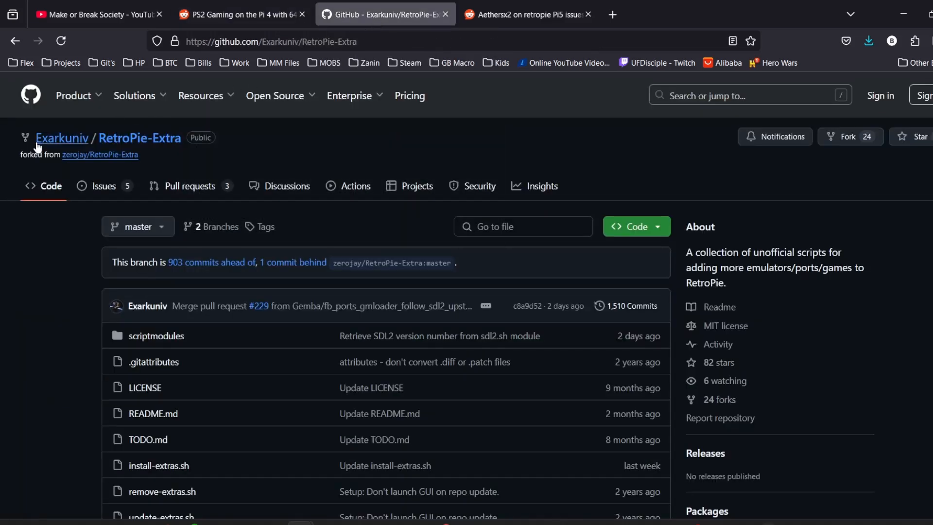
scroll("down", 3)
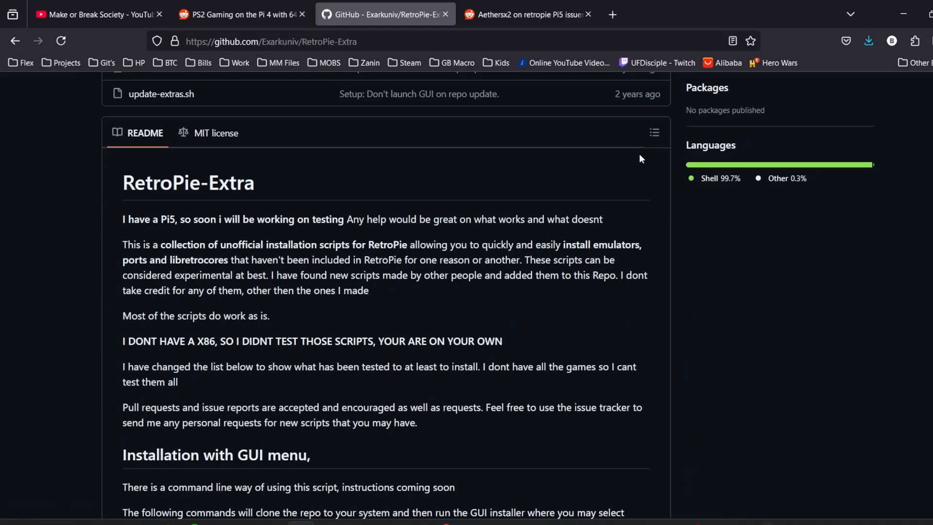
scroll("up", 3)
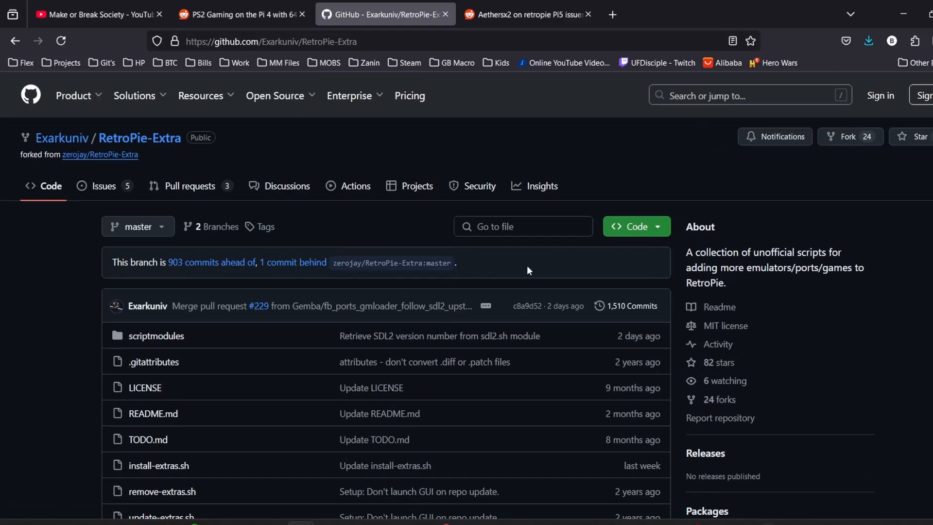
- Switch to the Reddit Pi5 issues thread and read the kernel8.img replies
left_click(526, 15)
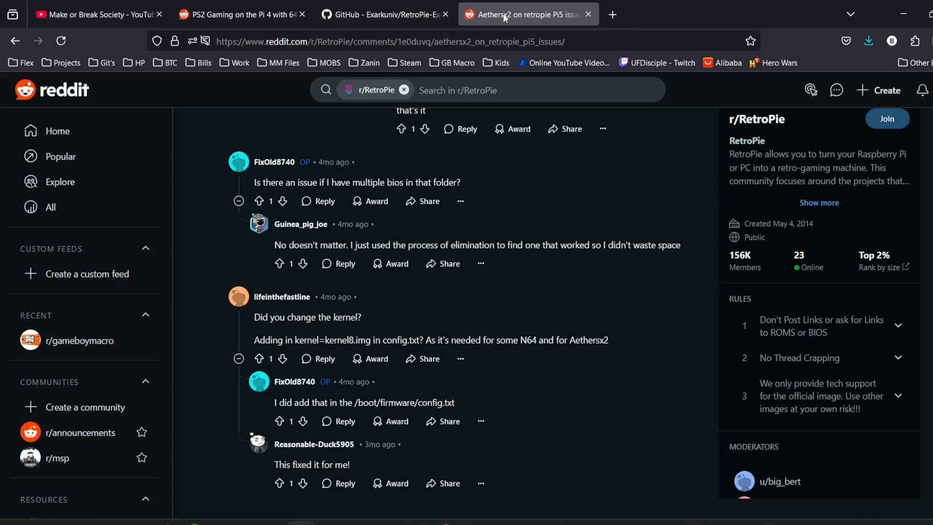
scroll("up", 3)
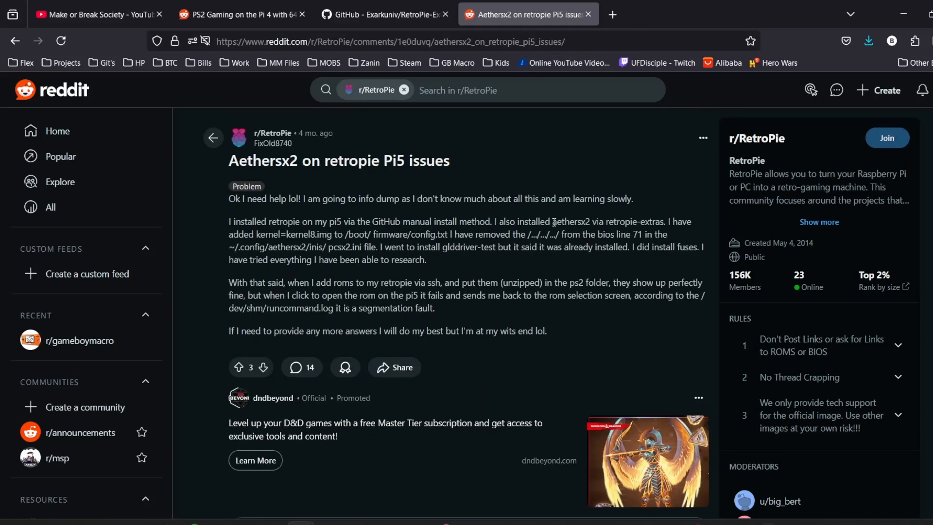
mouse_move(551, 193)
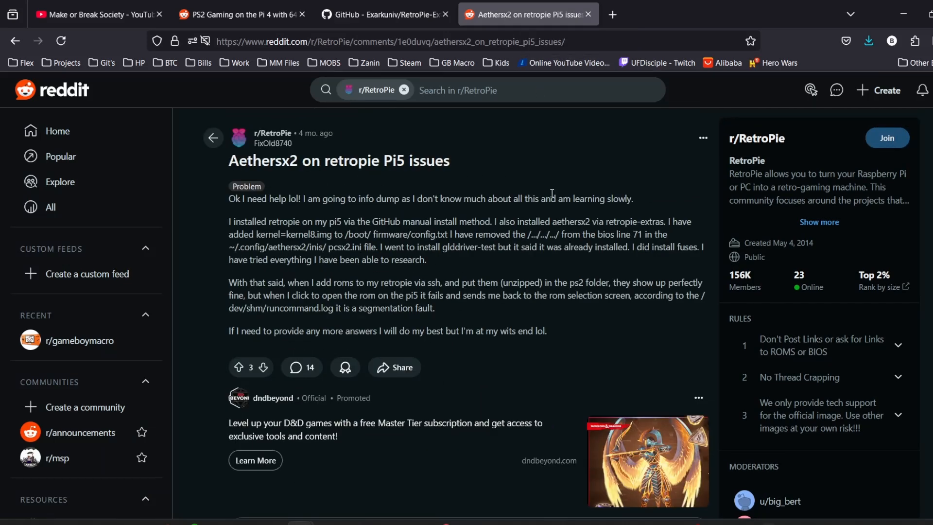
scroll("down", 3)
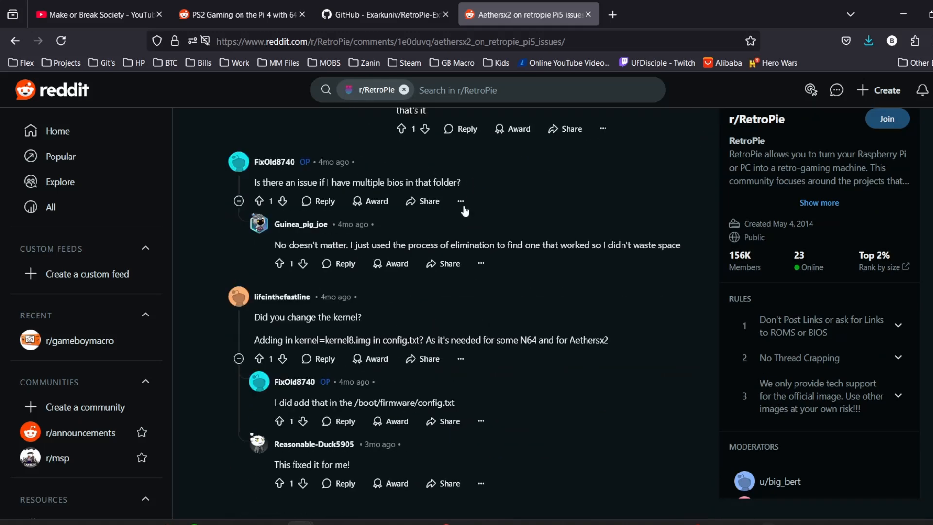